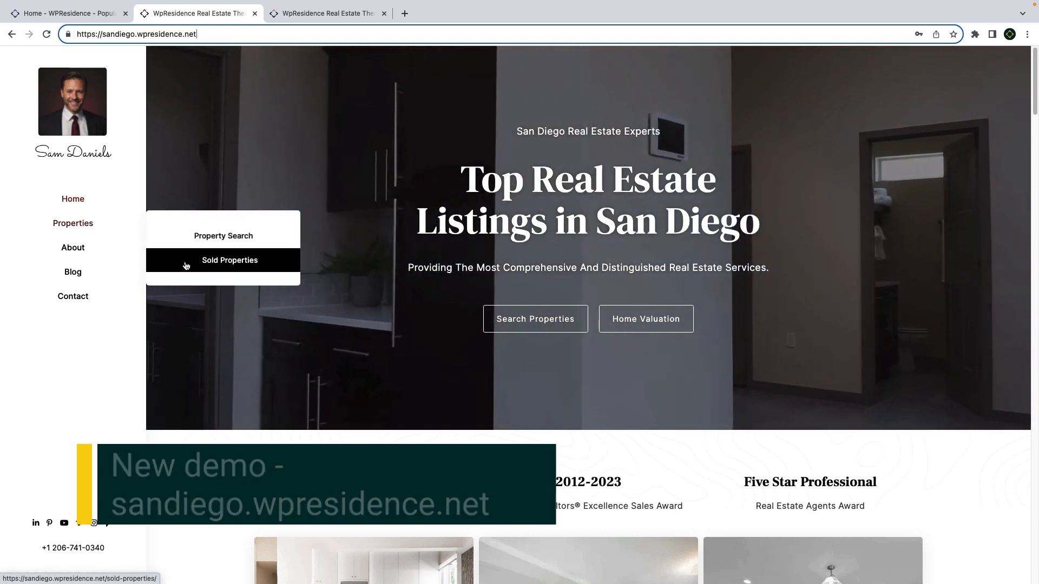
pyautogui.moveTo(72, 247)
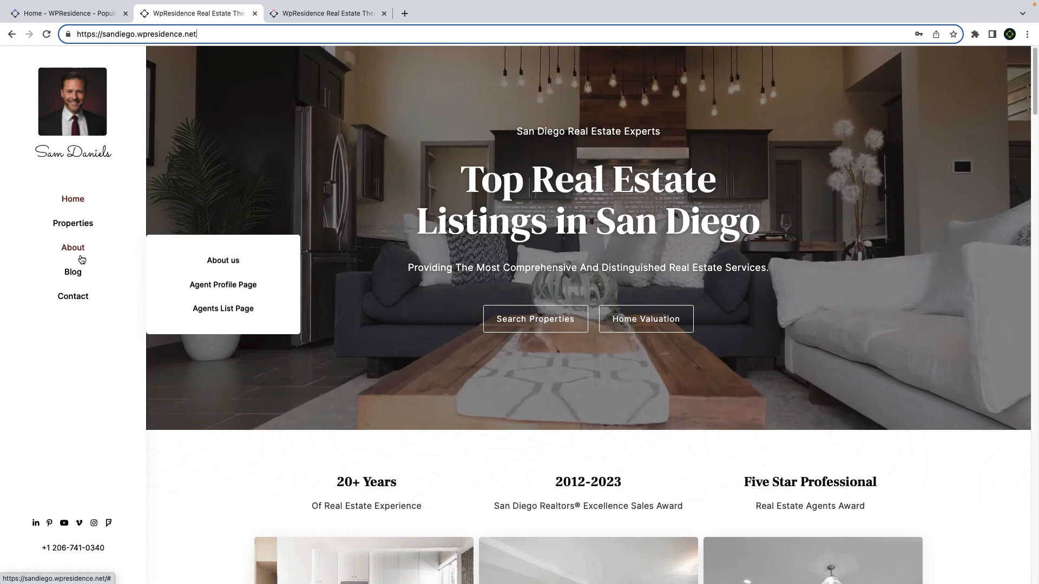
# - Scroll the San Diego homepage past Featured Neighborhoods, Properties, Categories and Testimonials to Our Blog
pyautogui.scroll(-3)
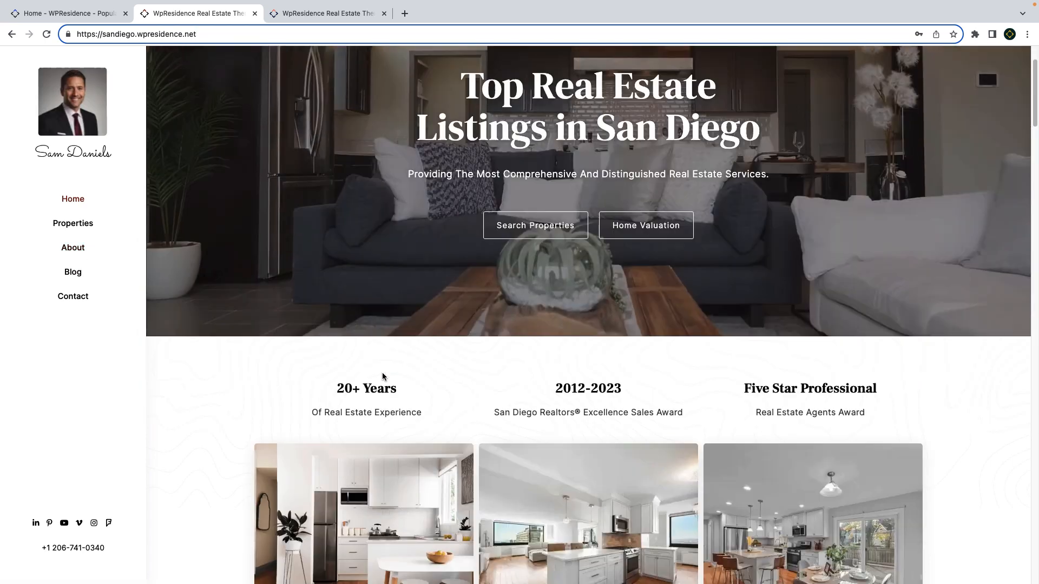
pyautogui.scroll(-3)
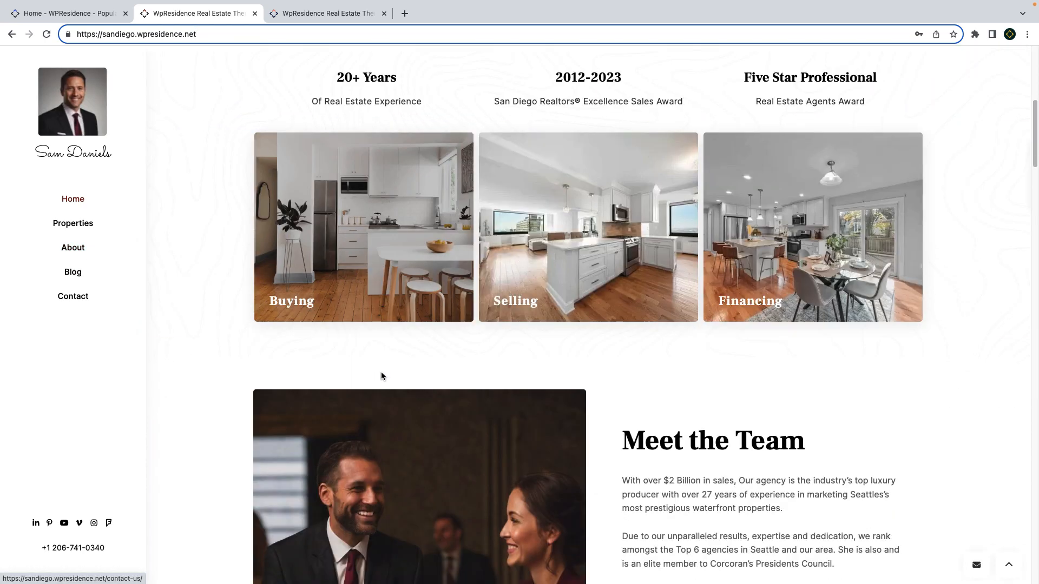
pyautogui.scroll(-3)
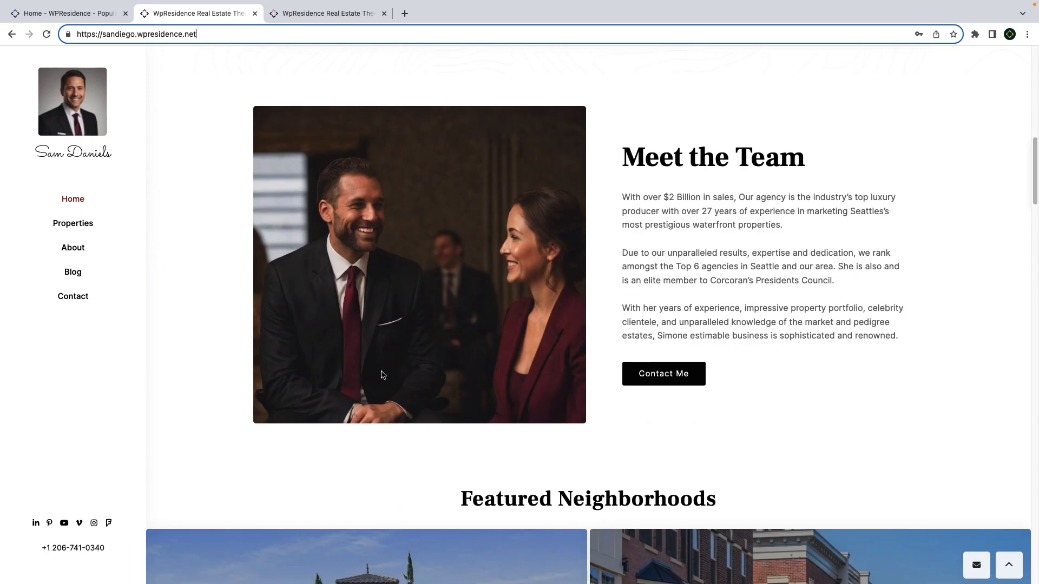
pyautogui.scroll(-3)
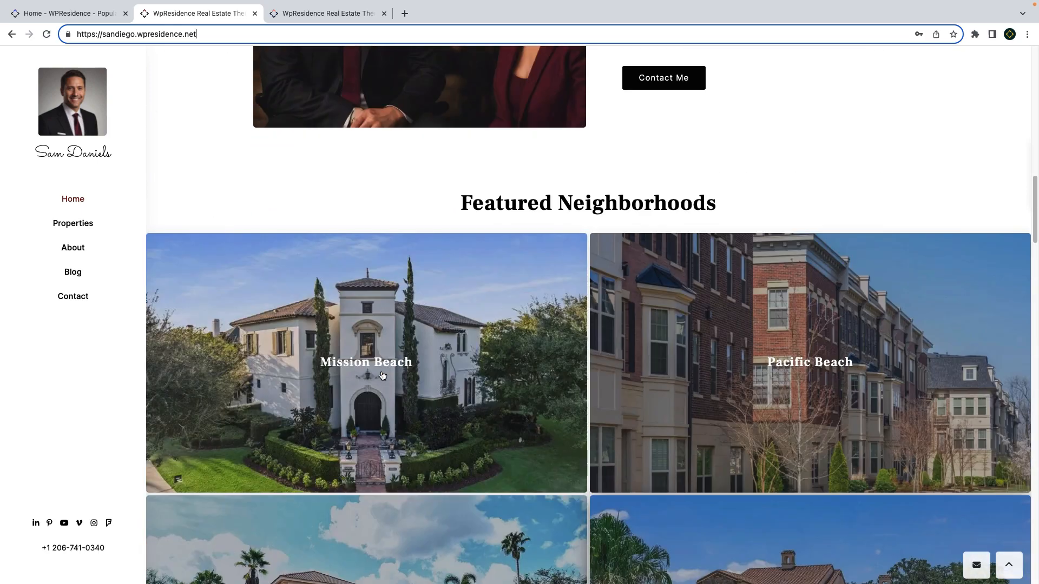
pyautogui.scroll(-3)
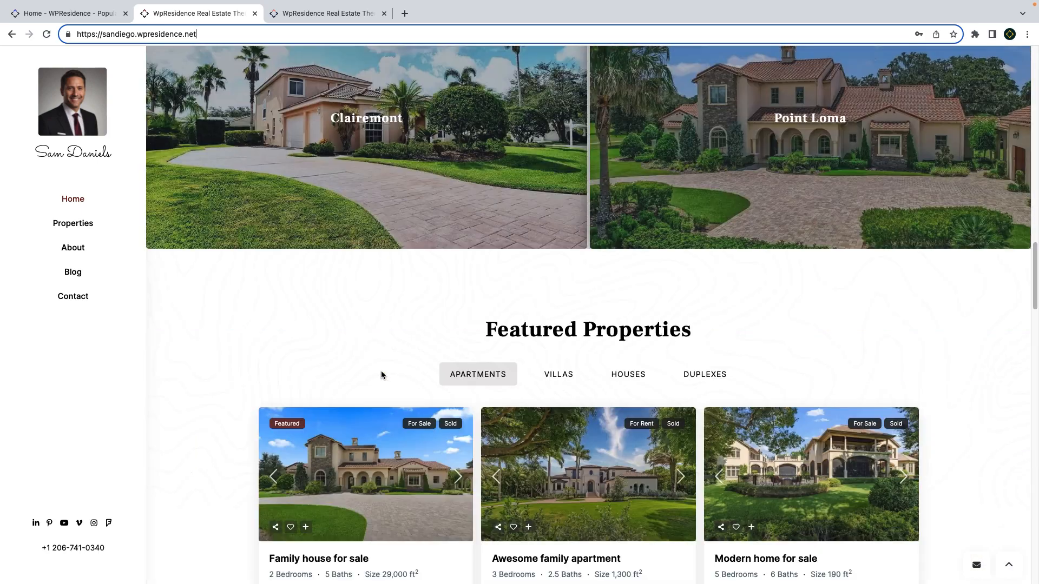
pyautogui.scroll(-3)
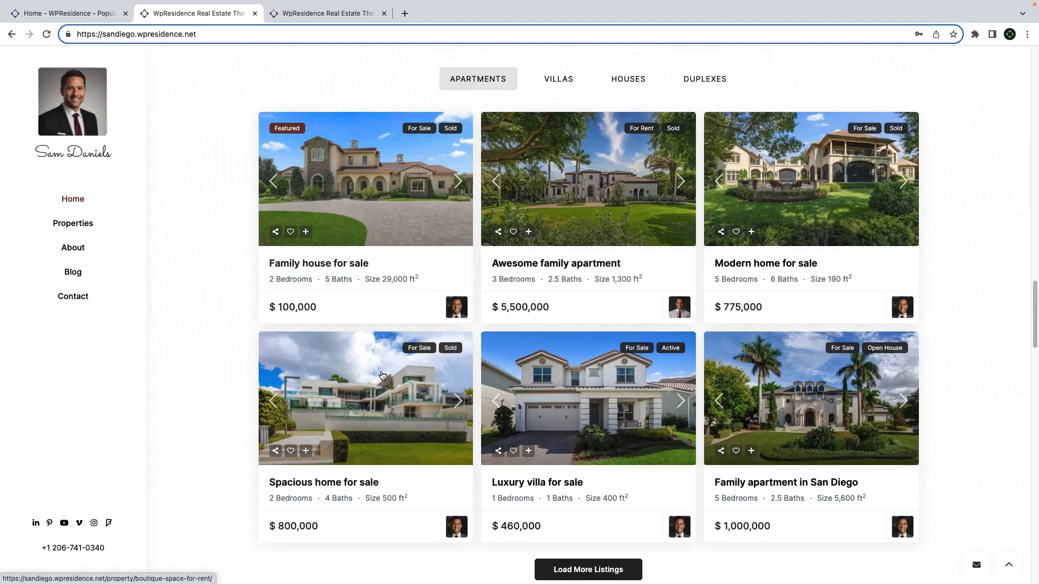
pyautogui.scroll(-3)
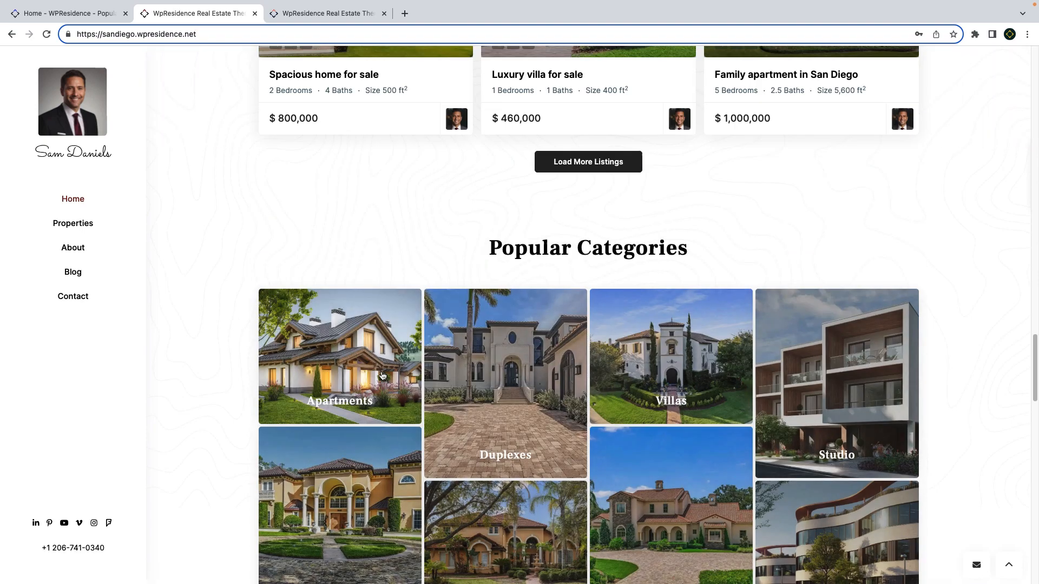
pyautogui.scroll(-3)
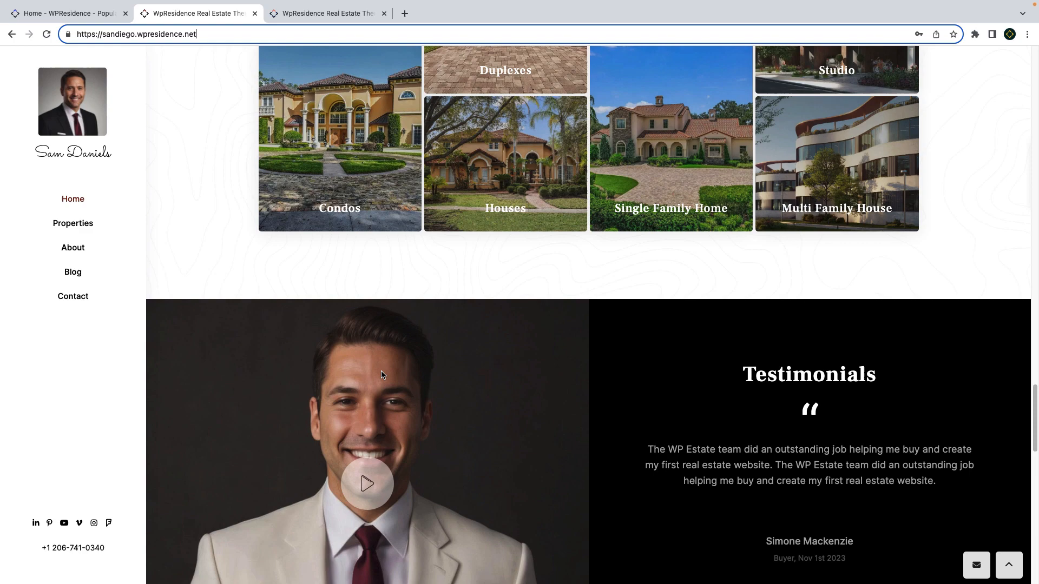
pyautogui.scroll(-3)
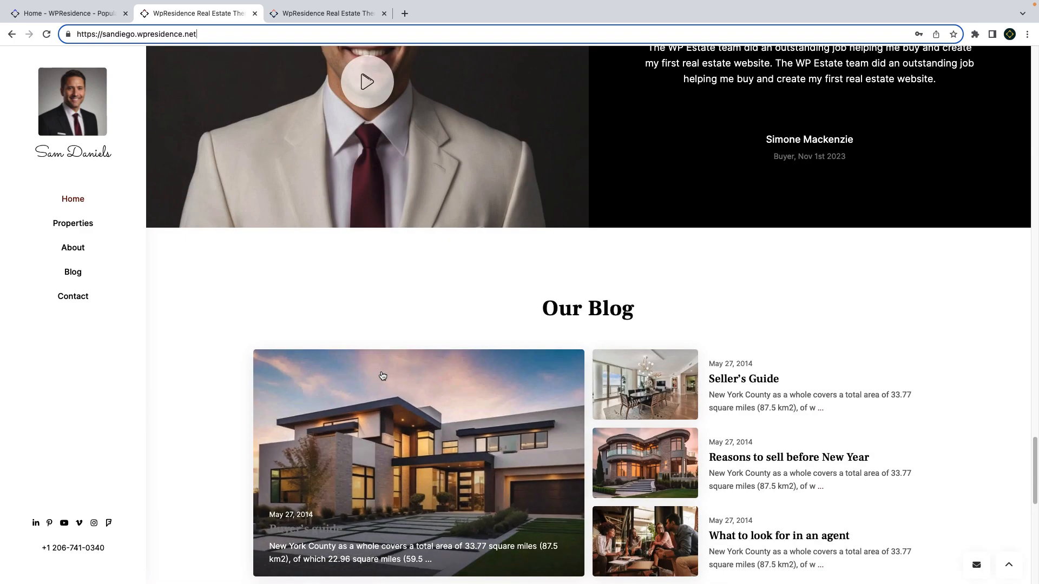
pyautogui.scroll(-3)
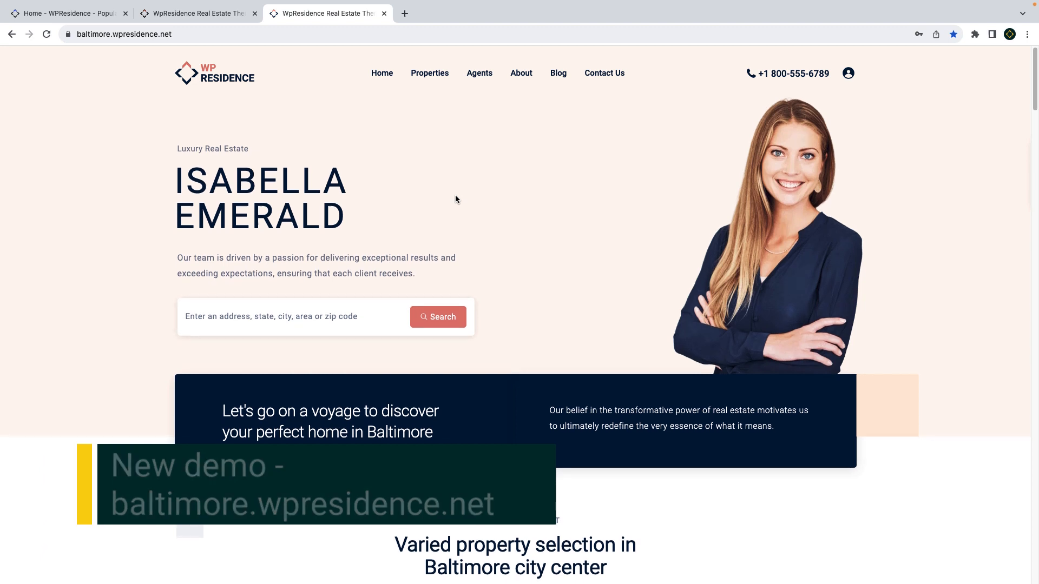
# - Scroll the Baltimore homepage through listings, services, agents and communities to News & updates
pyautogui.scroll(-3)
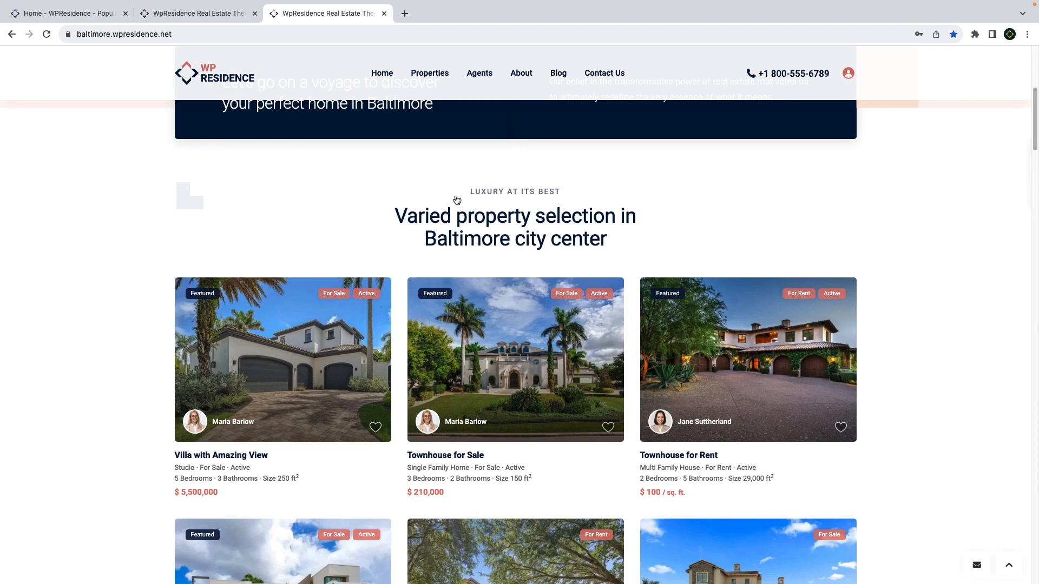
pyautogui.scroll(-3)
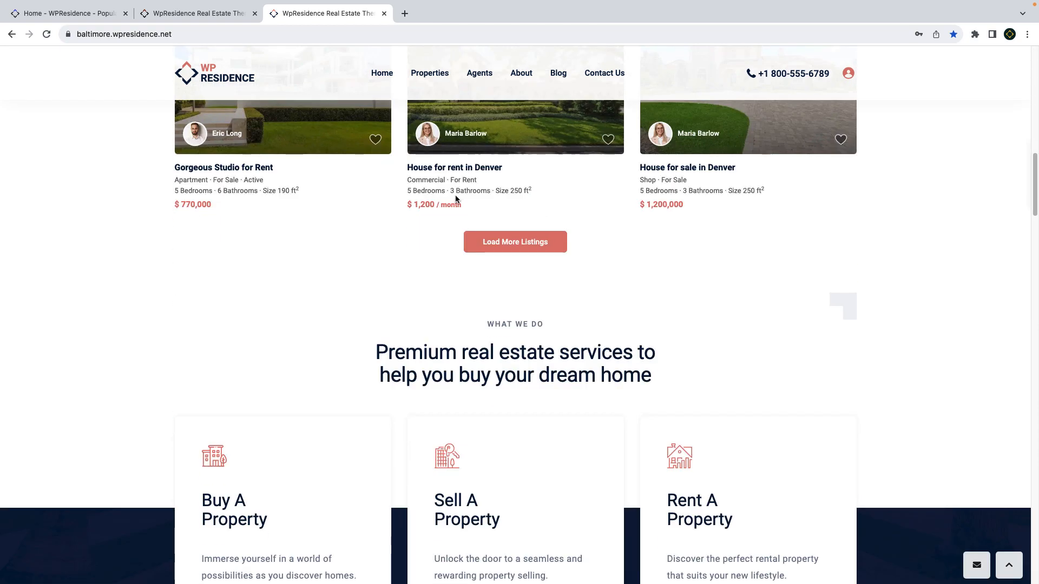
pyautogui.scroll(-3)
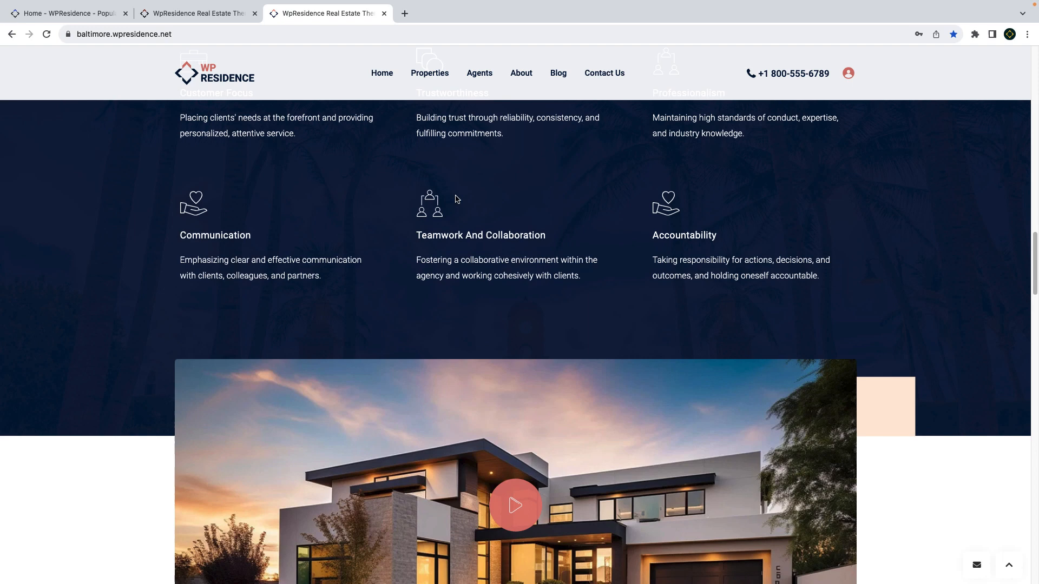
pyautogui.scroll(-3)
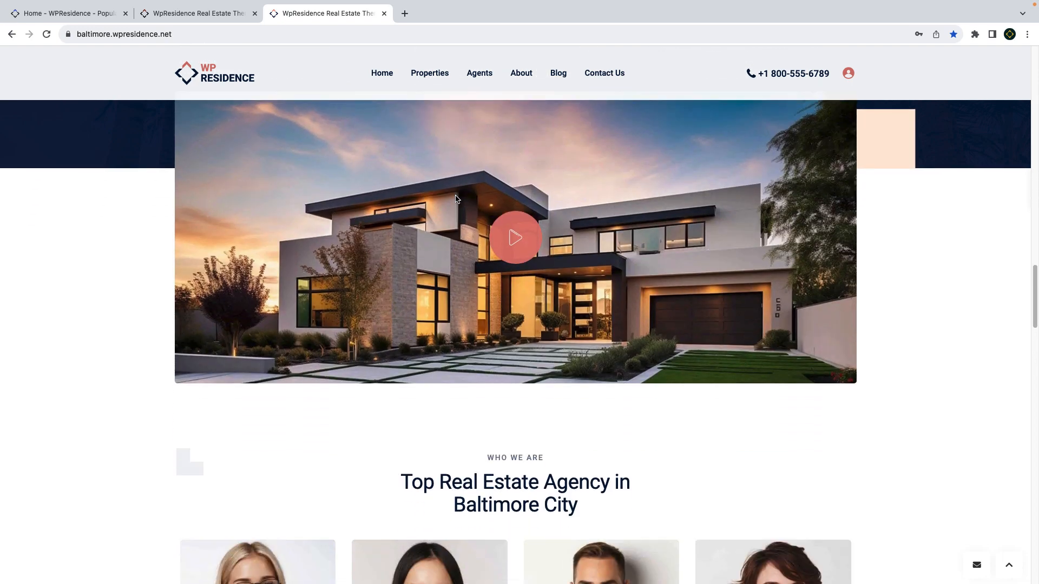
pyautogui.scroll(-3)
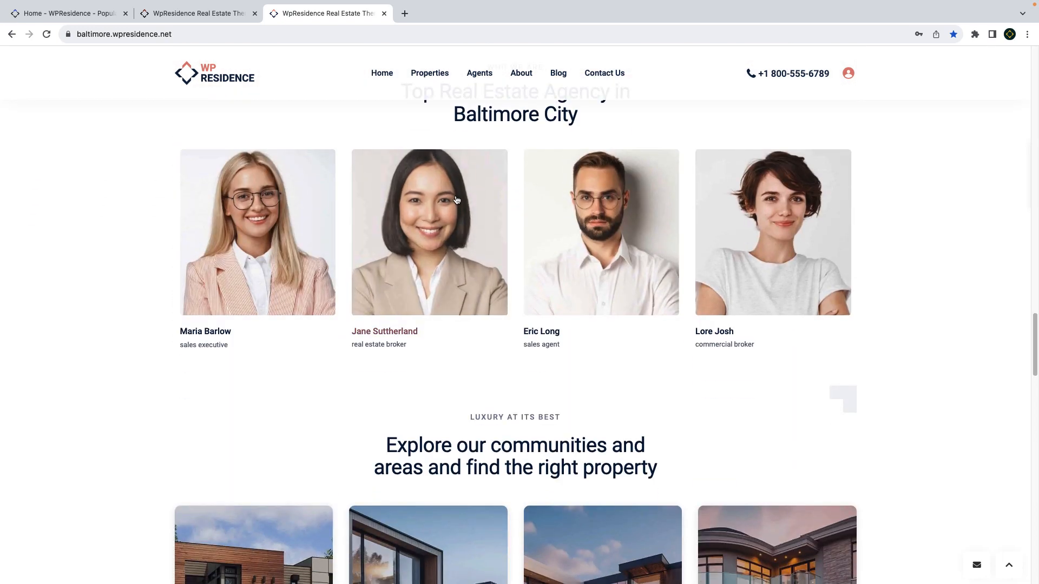
pyautogui.scroll(-3)
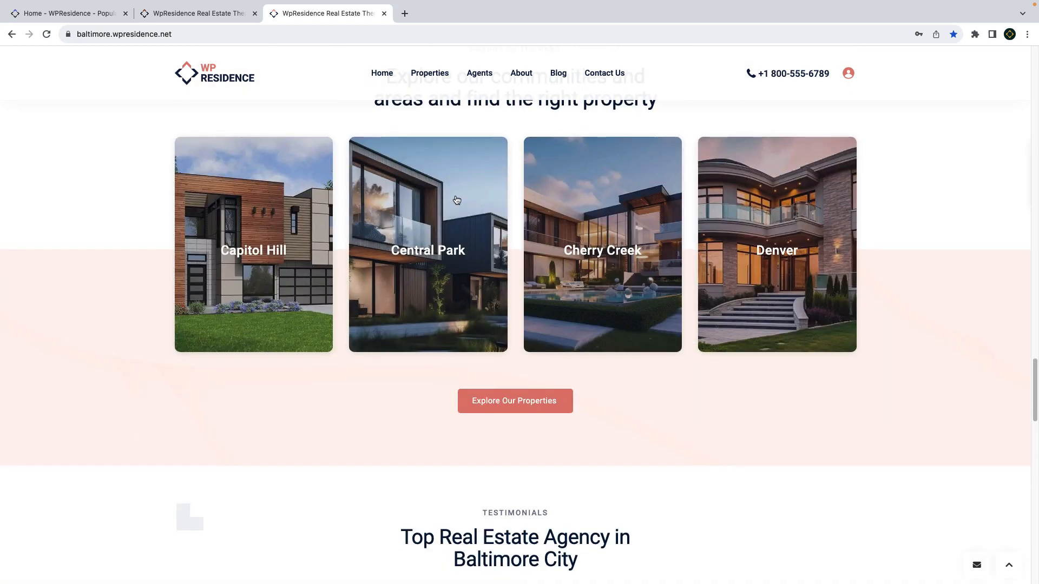
pyautogui.scroll(-3)
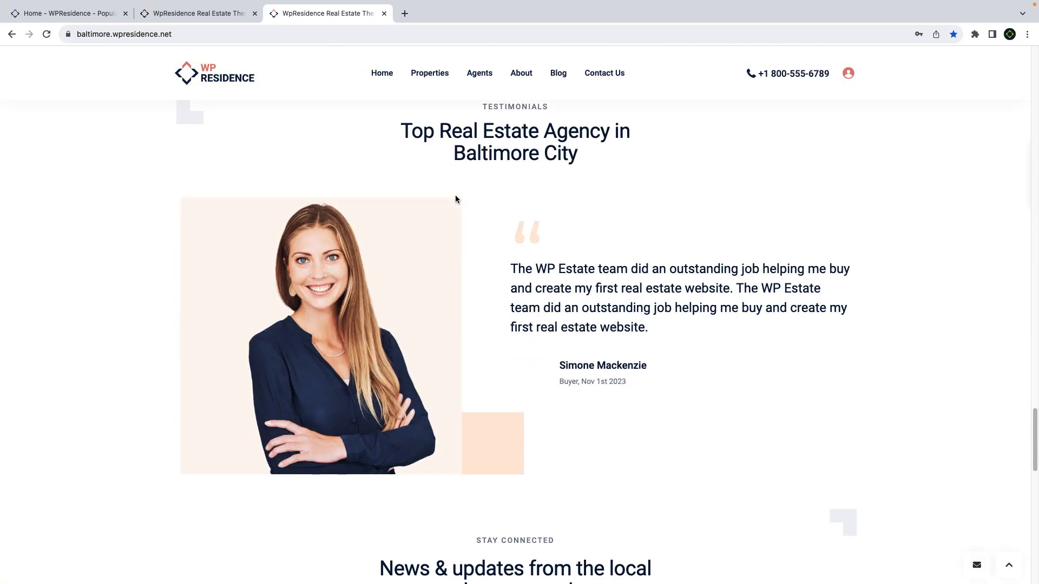
pyautogui.scroll(-3)
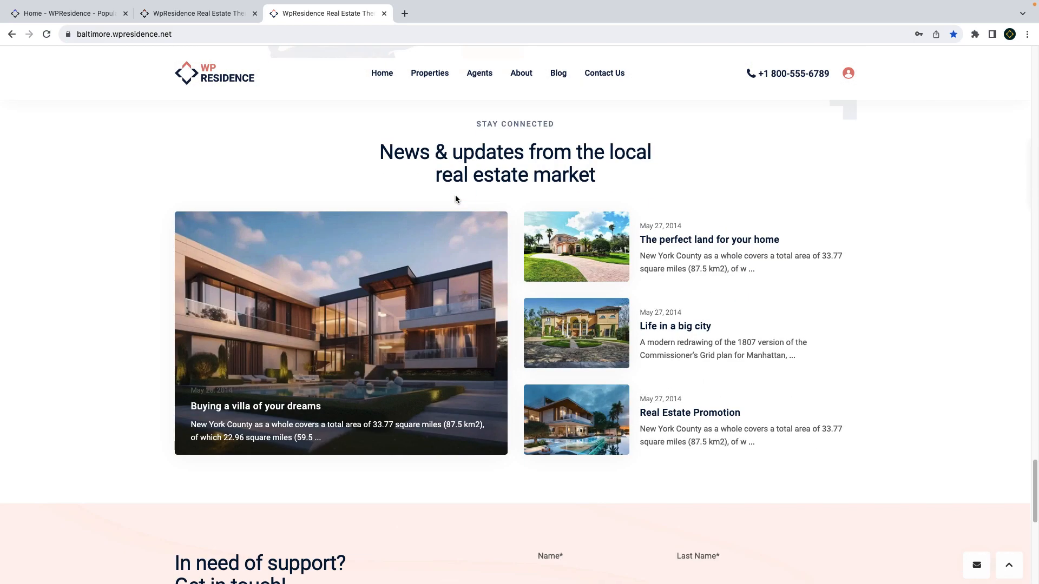
pyautogui.scroll(-3)
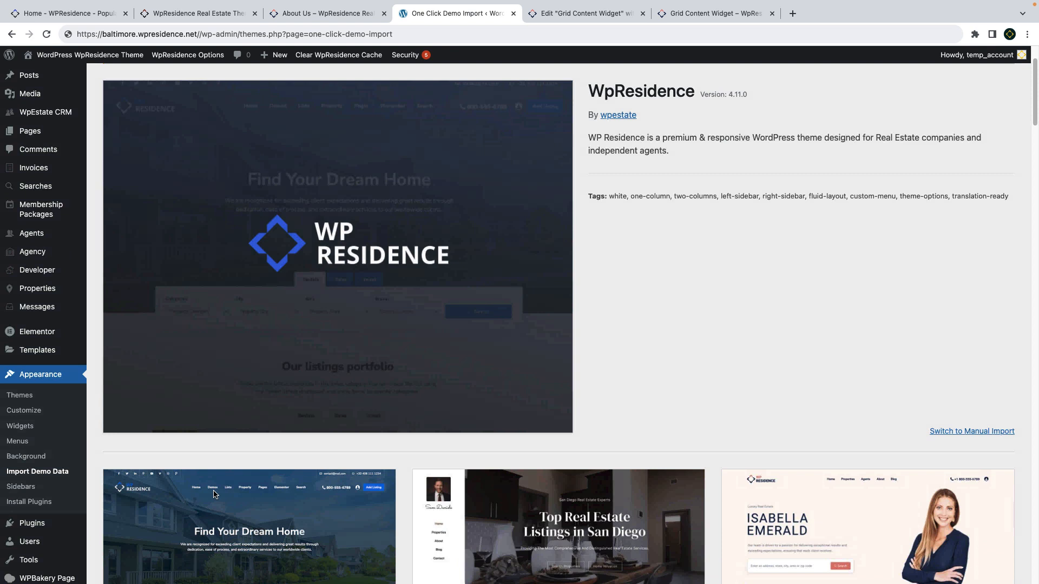
# - Scroll the Import Demo Data gallery past the San Diego and Baltimore demos to Montana
pyautogui.scroll(-3)
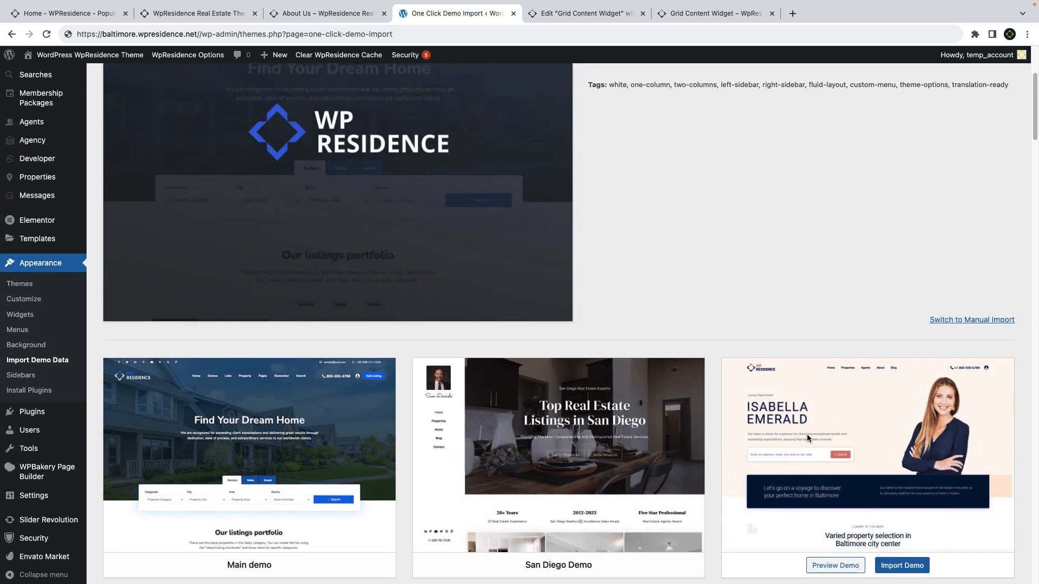
pyautogui.scroll(-3)
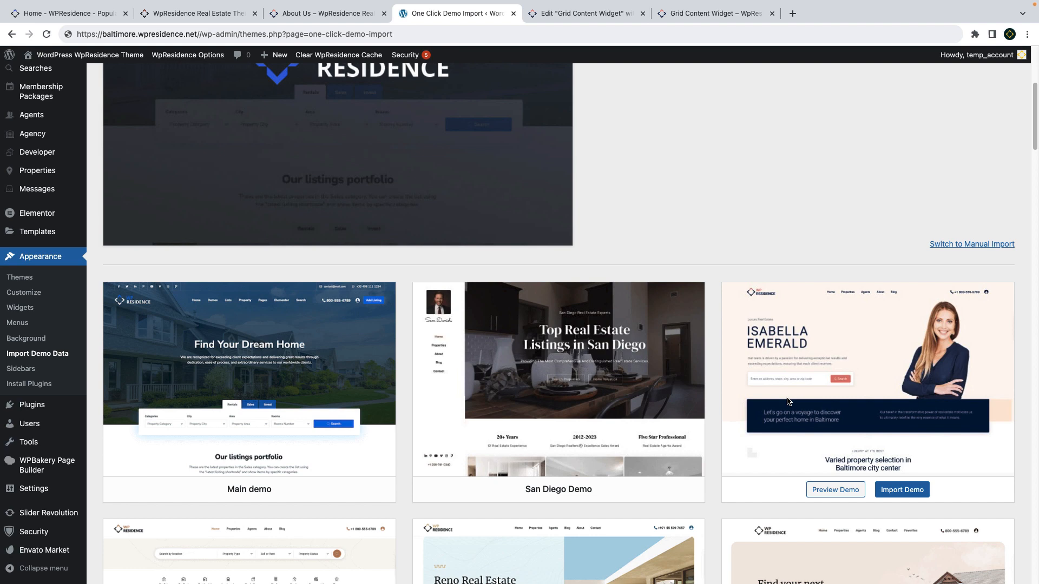
pyautogui.scroll(-3)
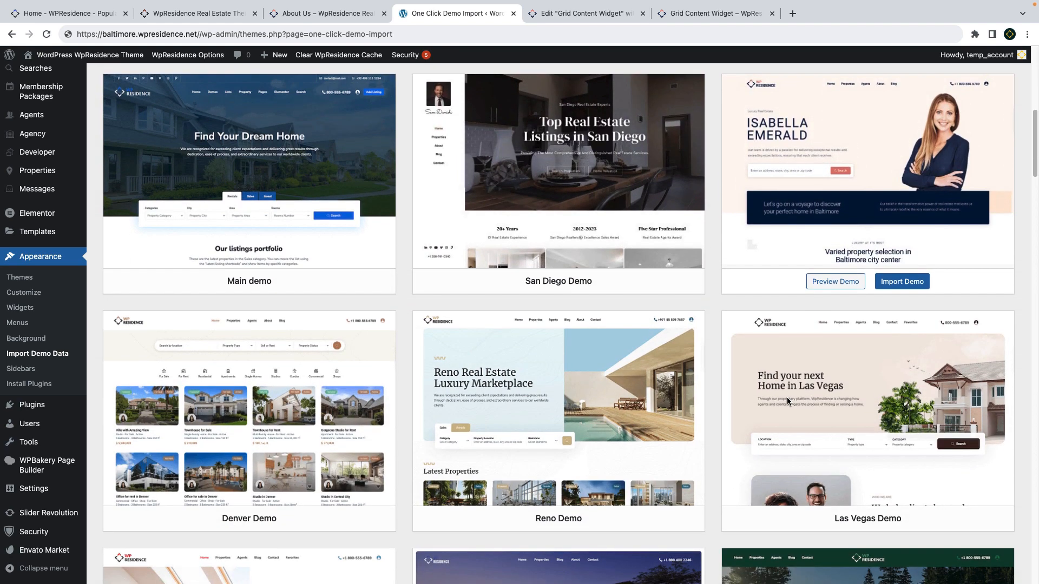
pyautogui.scroll(-3)
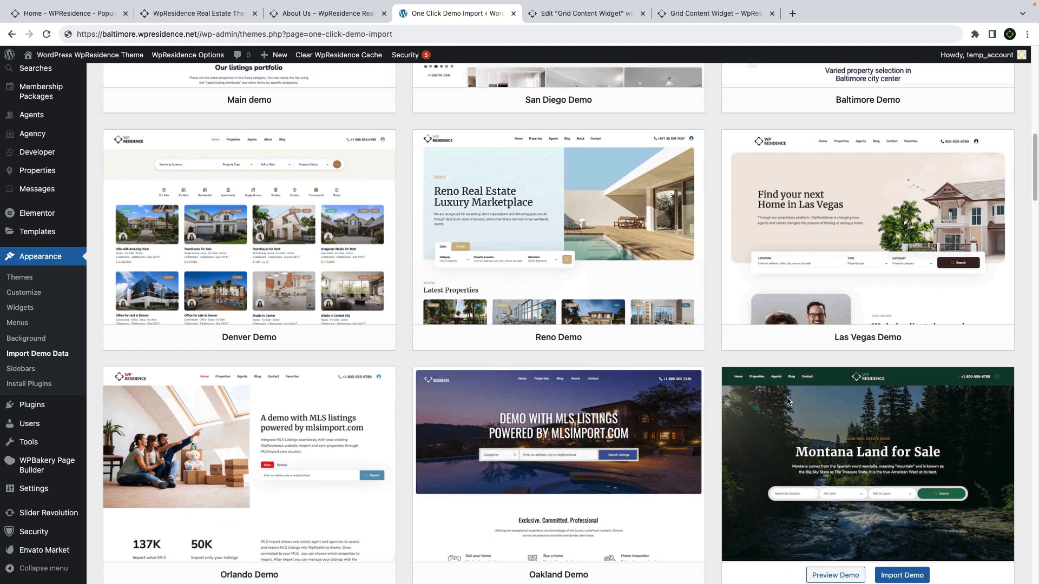
pyautogui.scroll(-3)
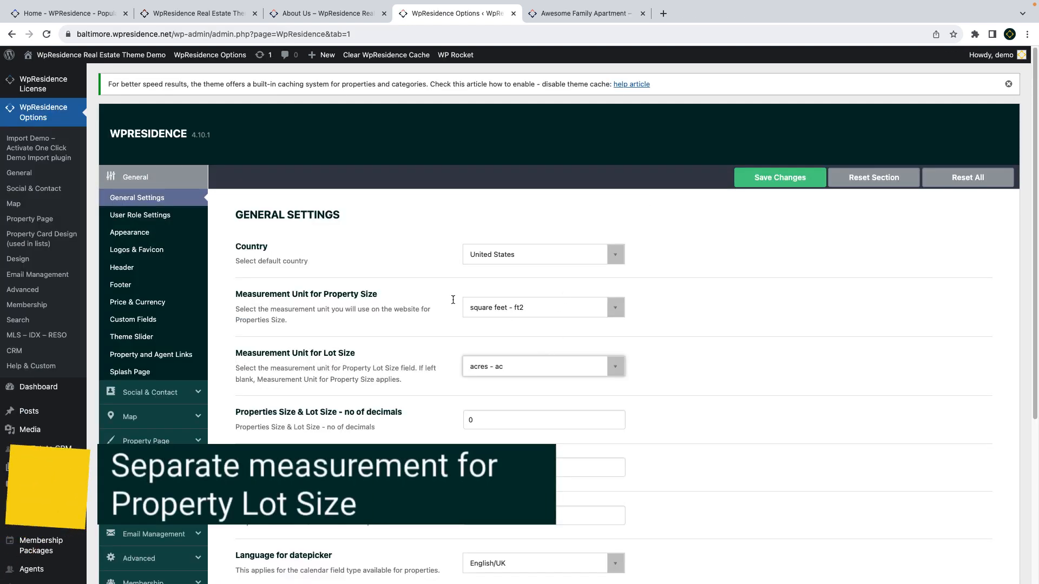
# - Set the lot size measurement unit to acres and check it on the Awesome Family Apartment details
pyautogui.click(543, 366)
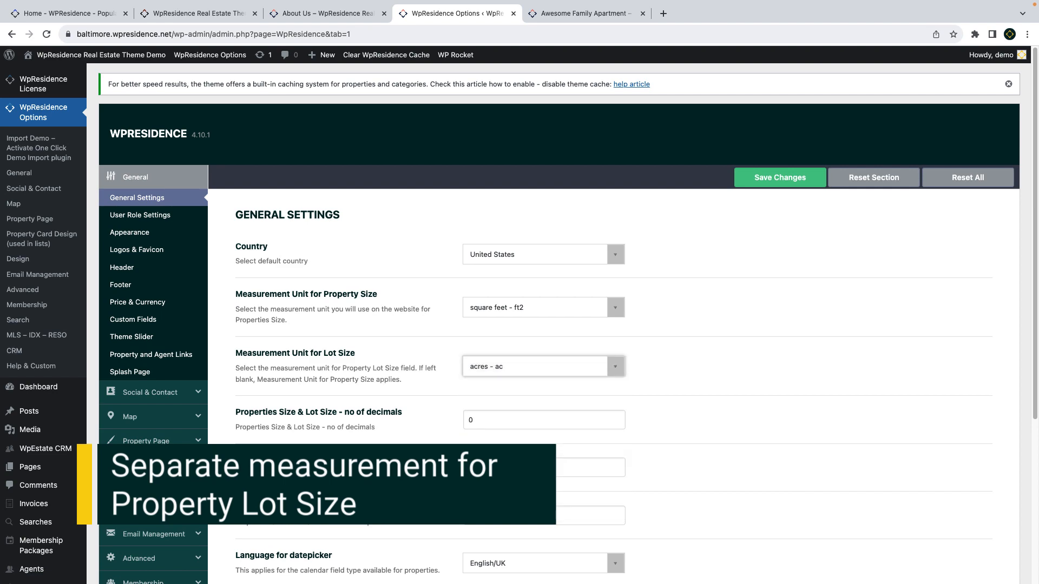
pyautogui.click(585, 13)
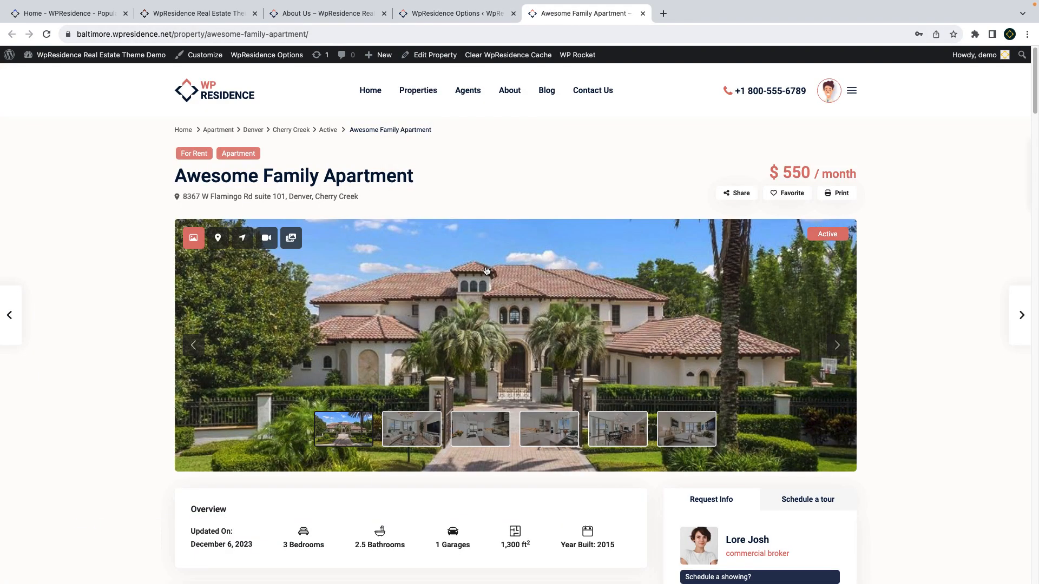
pyautogui.scroll(-3)
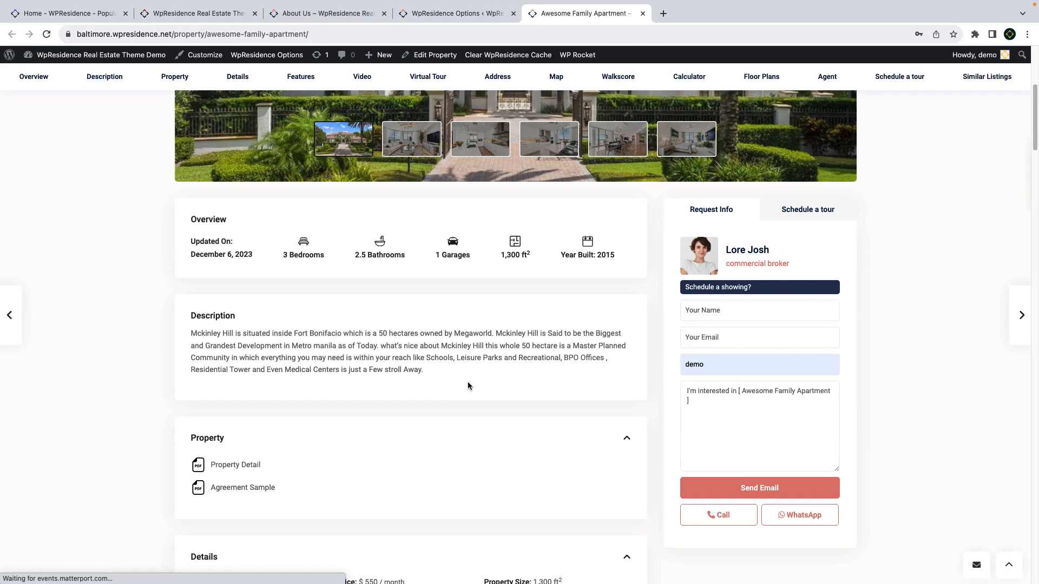
pyautogui.scroll(-3)
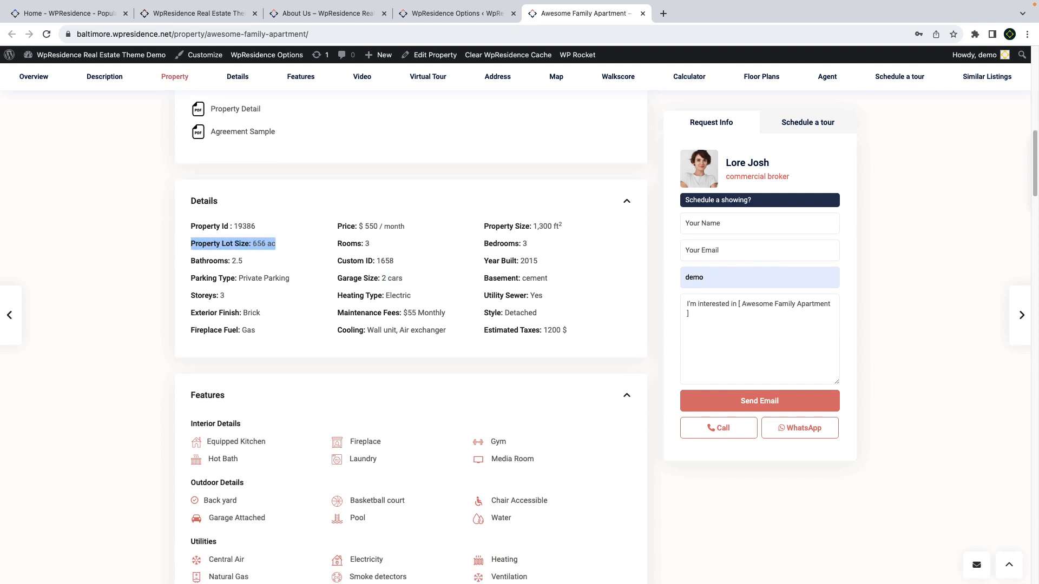
pyautogui.click(586, 13)
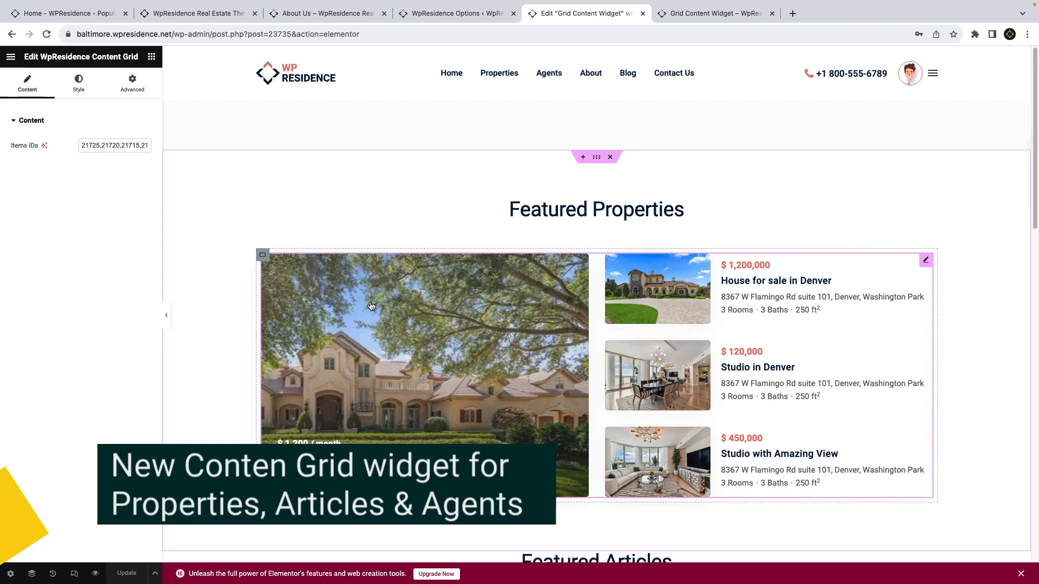
# - Select the Featured Articles content grid widget to show its Items IDs setting
pyautogui.scroll(-3)
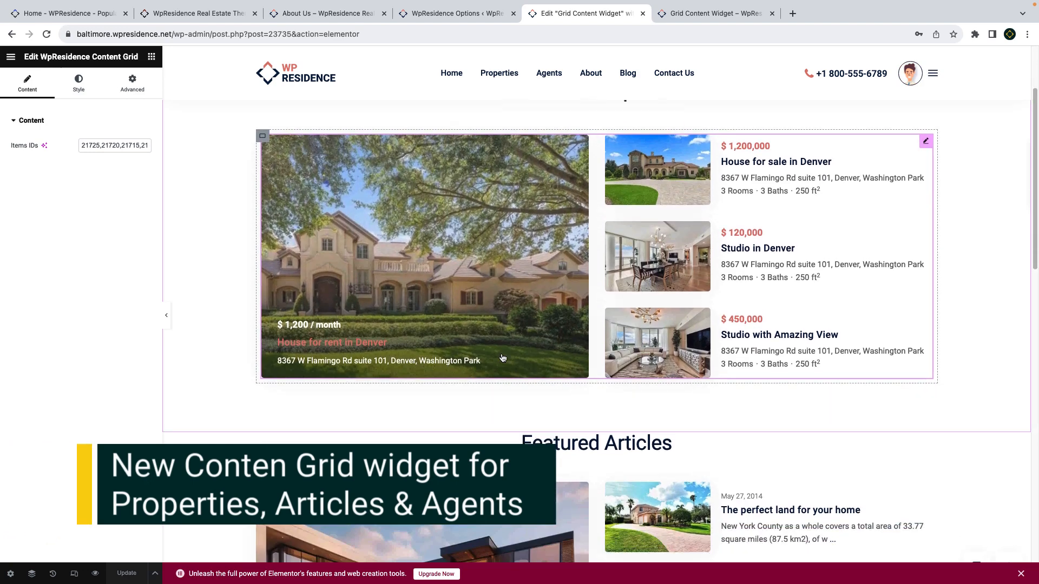
pyautogui.scroll(-3)
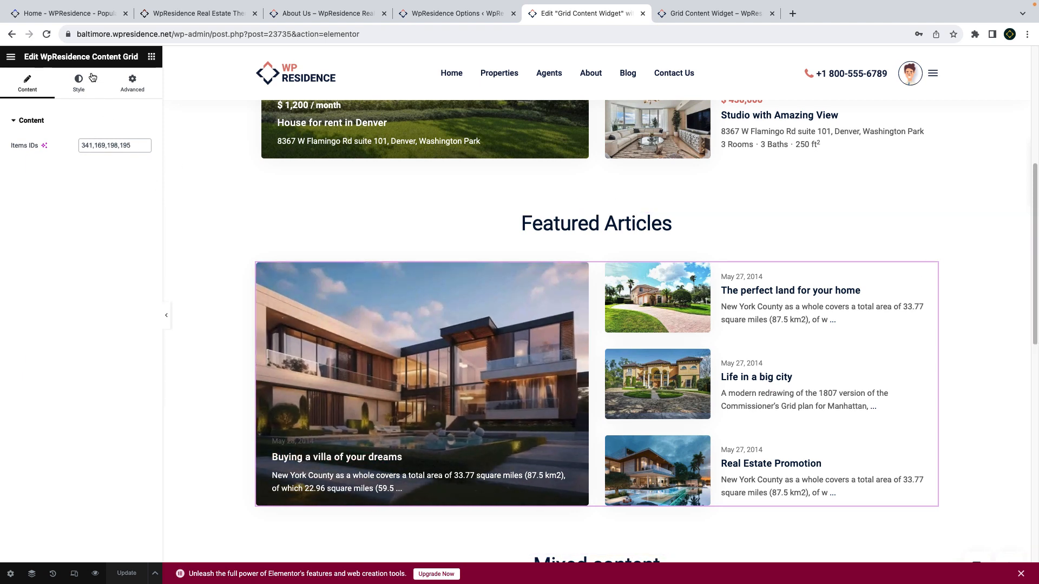
pyautogui.click(78, 82)
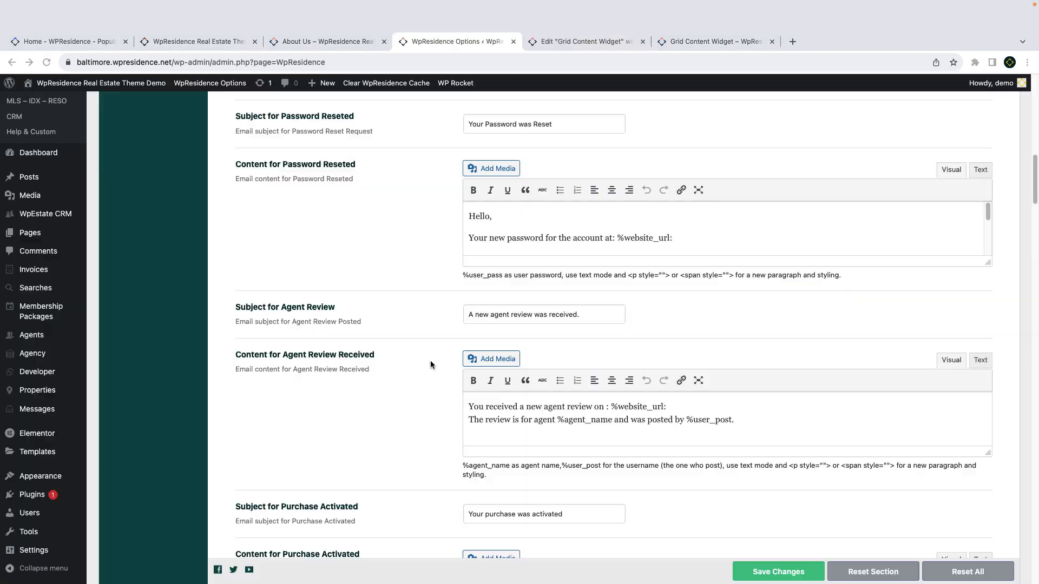
# - Scroll Email Management to the wire transfer and expired listing subject and content fields
pyautogui.scroll(-3)
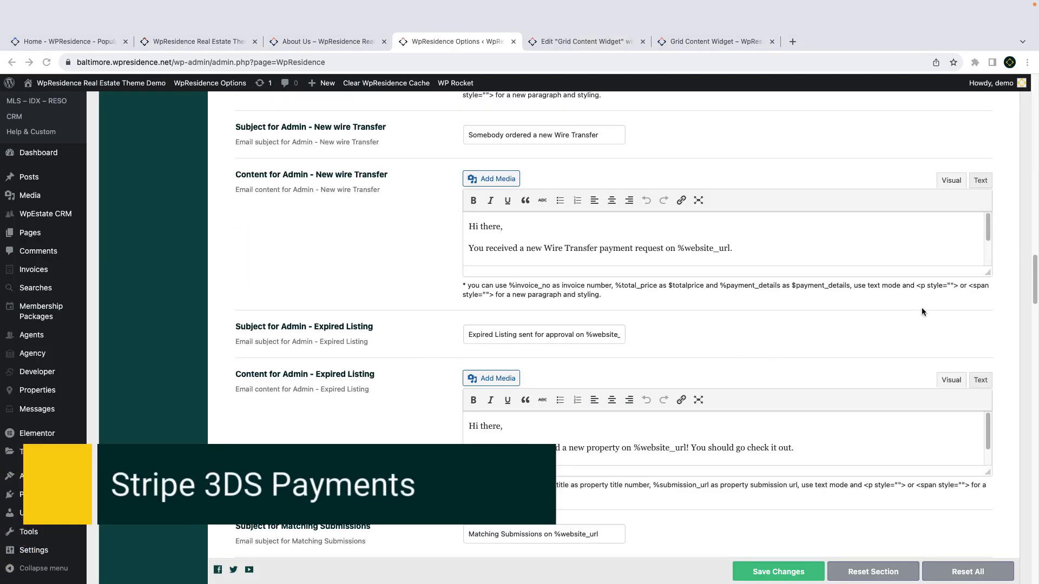
pyautogui.scroll(-3)
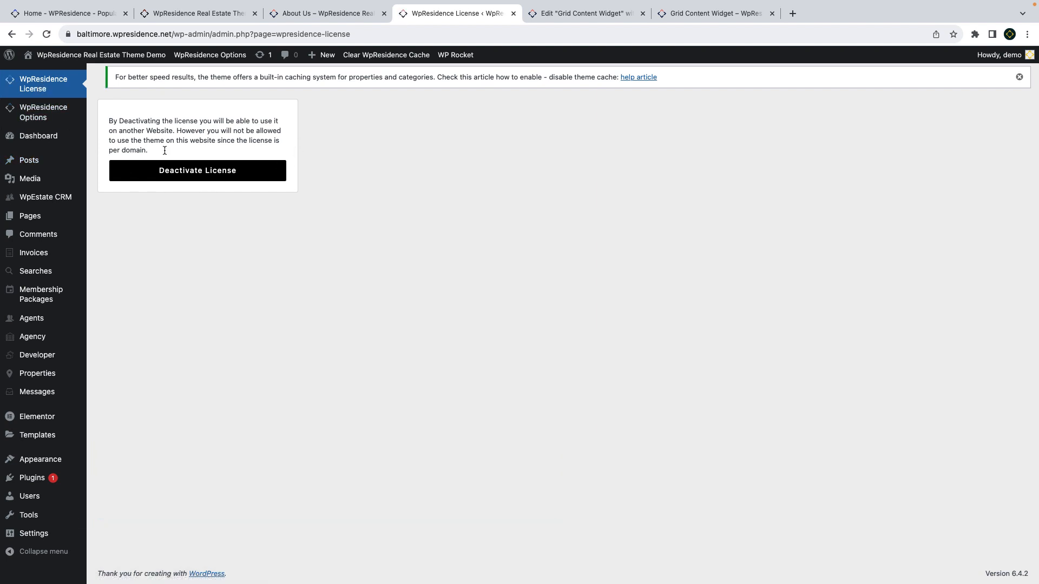
# - Deactivate the WPResidence license and reload the page to show the registration form
pyautogui.click(197, 170)
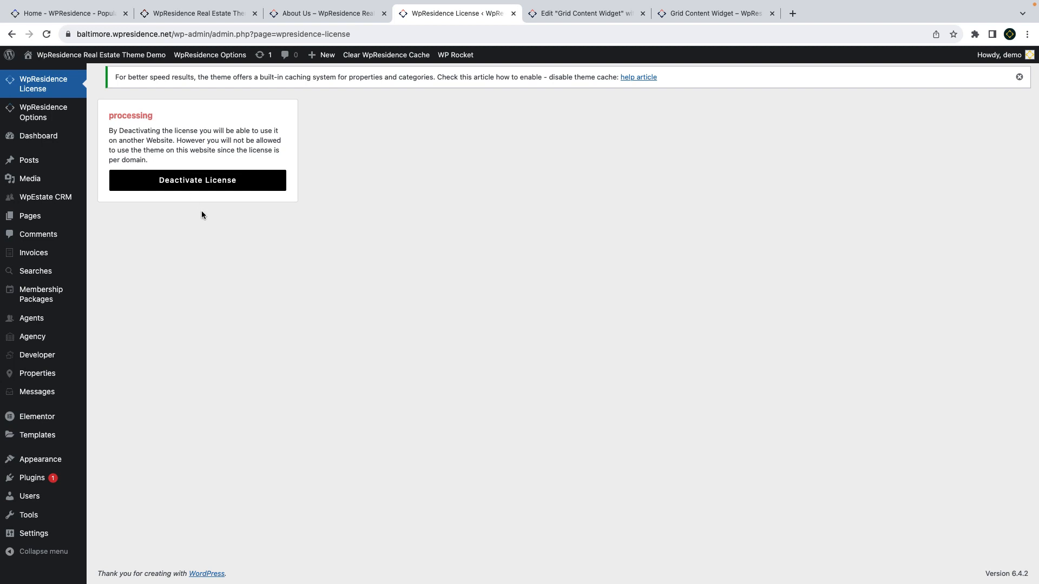
pyautogui.click(197, 181)
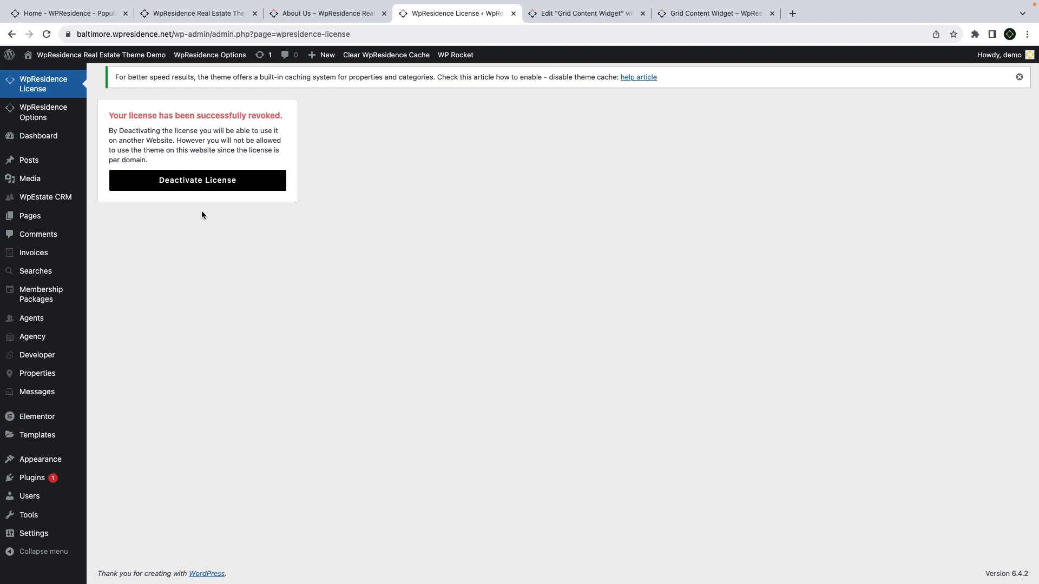
pyautogui.click(43, 85)
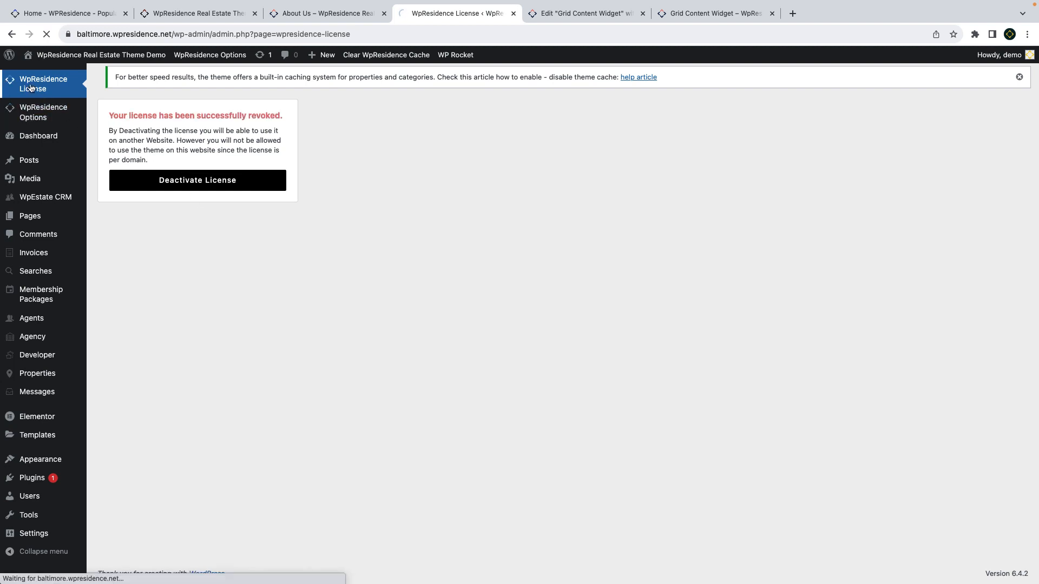
pyautogui.click(197, 179)
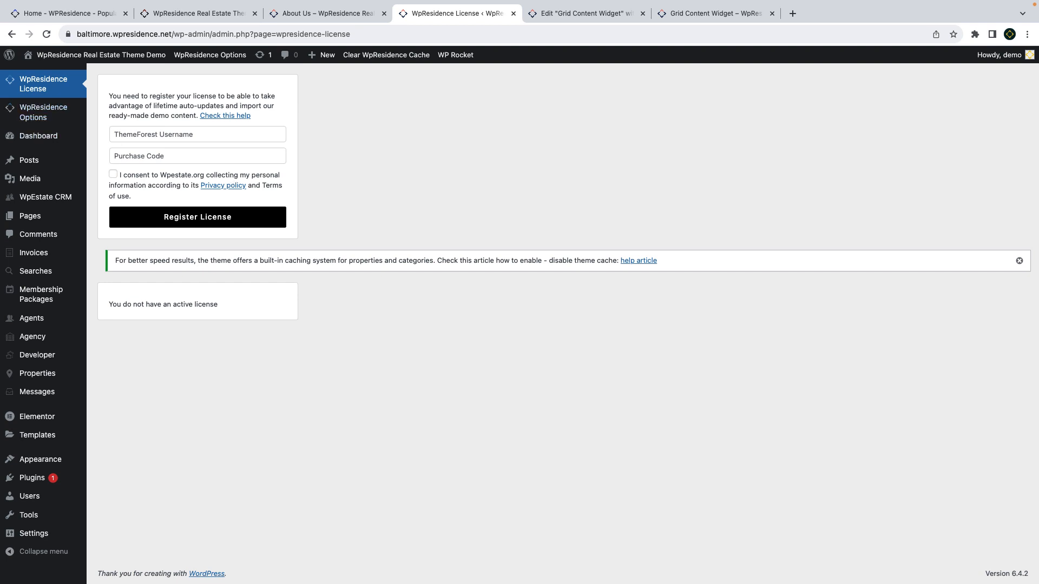
pyautogui.click(197, 13)
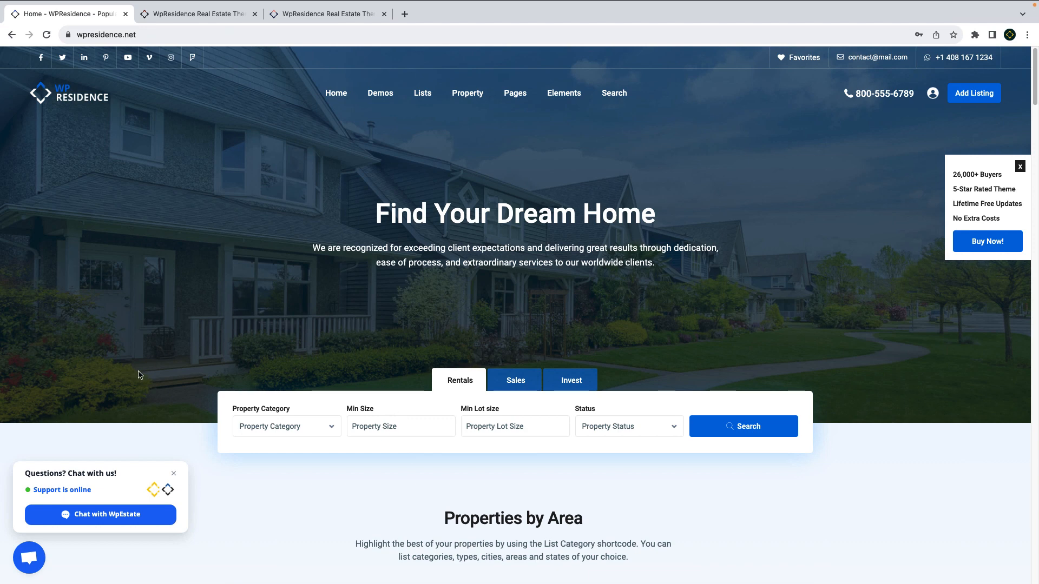
pyautogui.moveTo(12, 532)
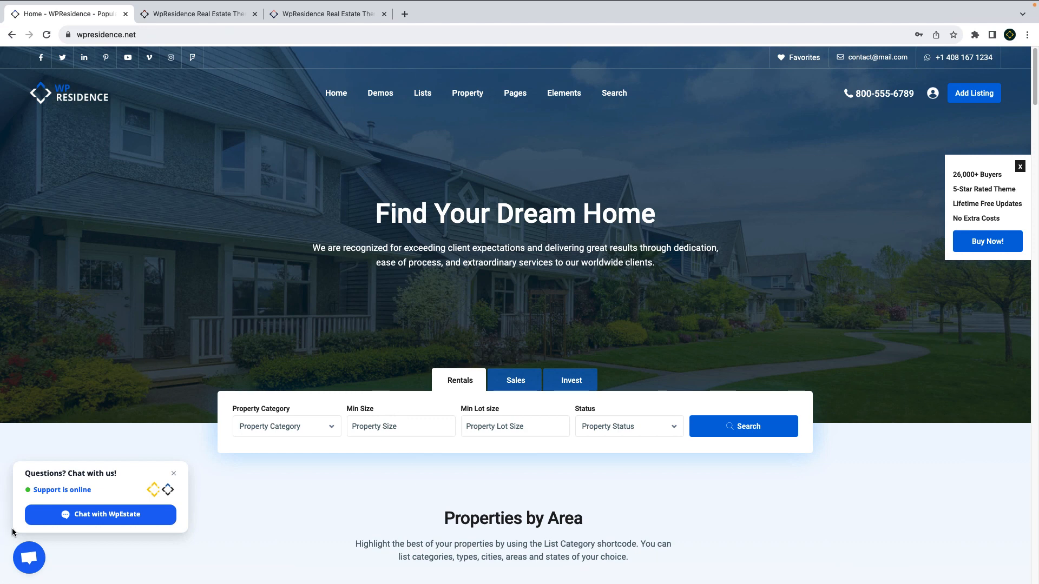